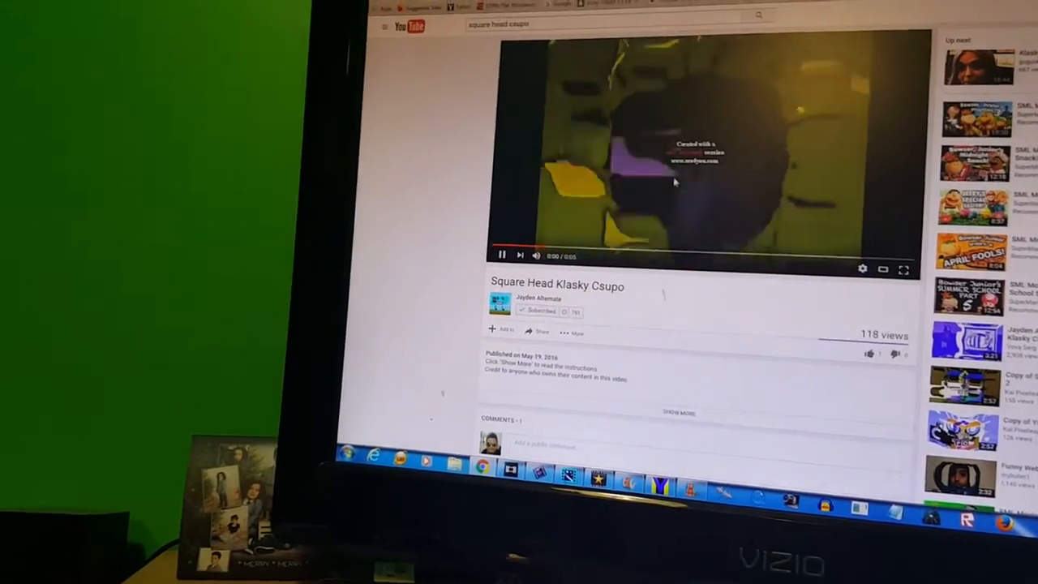
- Scroll the watch page down to the share link, description and comments
{"action": "scroll", "scroll_direction": "down", "scroll_amount": 3}
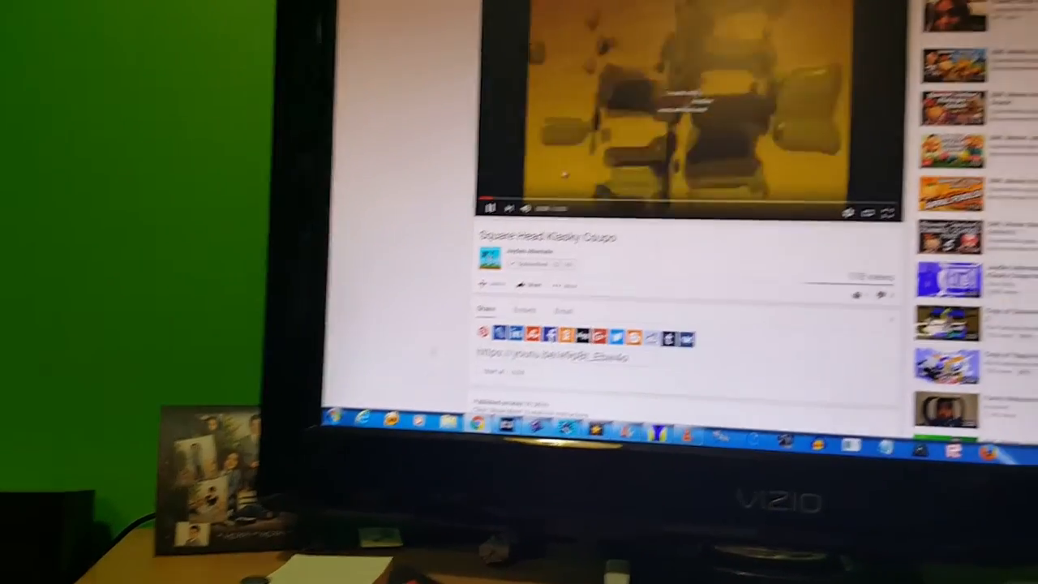
{"action": "scroll", "scroll_direction": "down", "scroll_amount": 3}
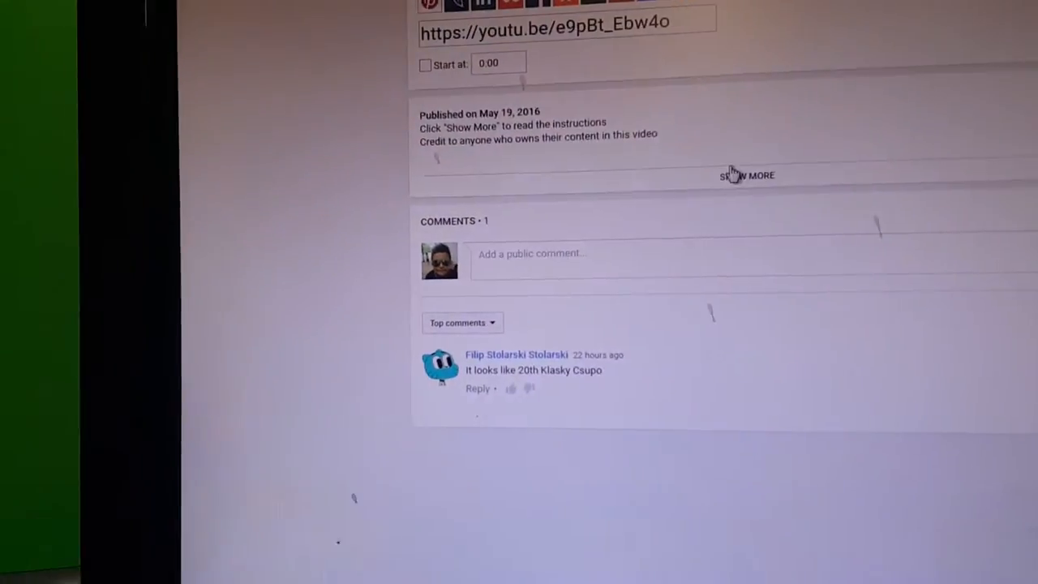
{"action": "left_click", "coordinate": [746, 175]}
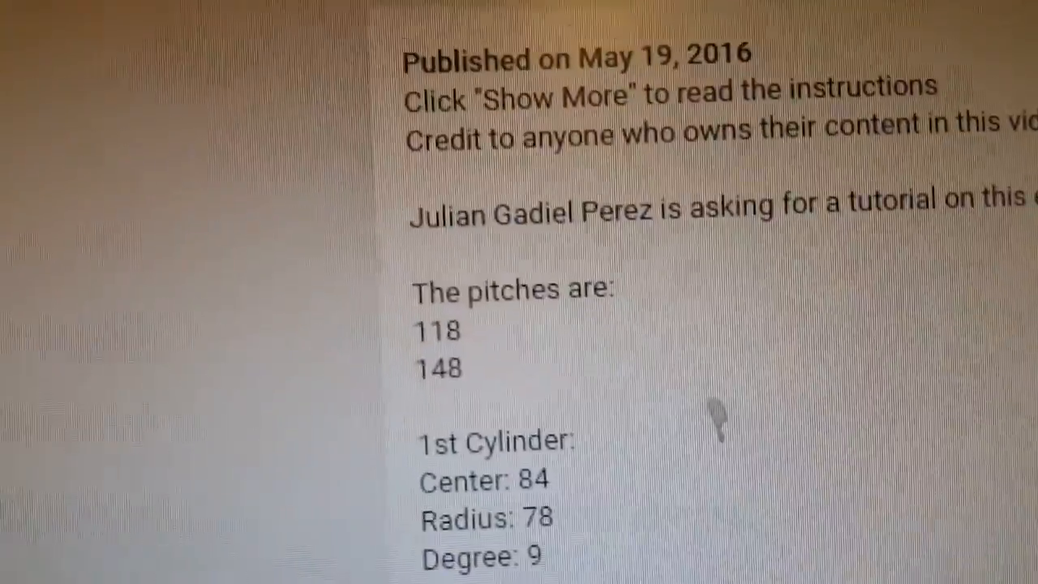
{"action": "scroll", "scroll_direction": "down", "scroll_amount": 3}
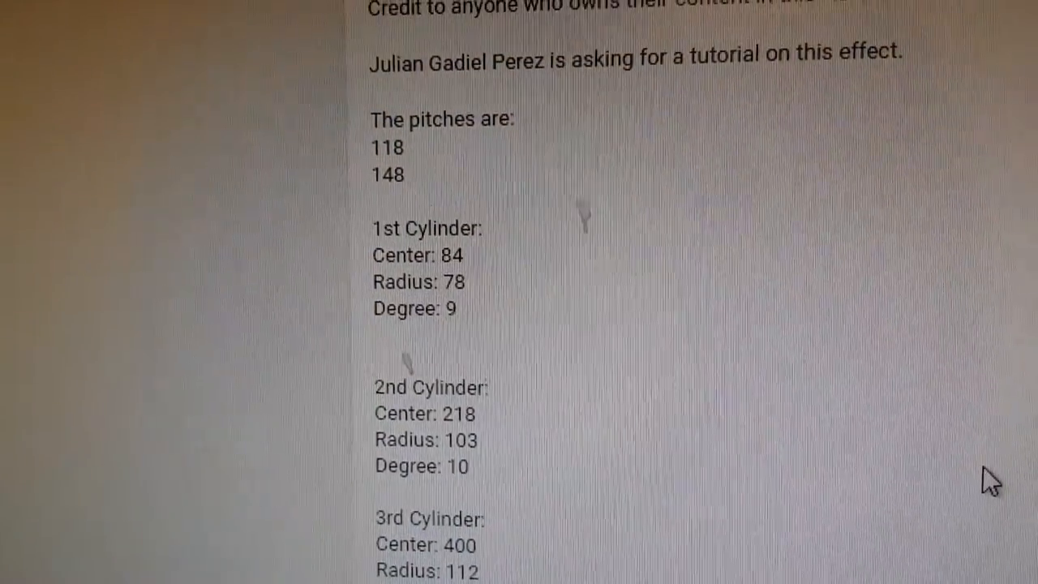
{"action": "scroll", "scroll_direction": "down", "scroll_amount": 3}
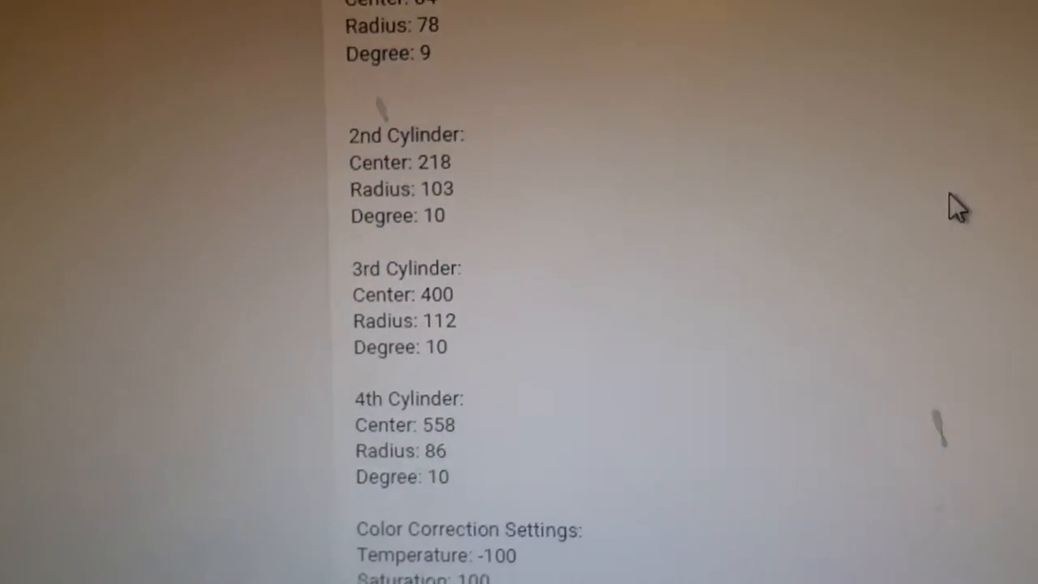
{"action": "scroll", "scroll_direction": "up", "scroll_amount": 3}
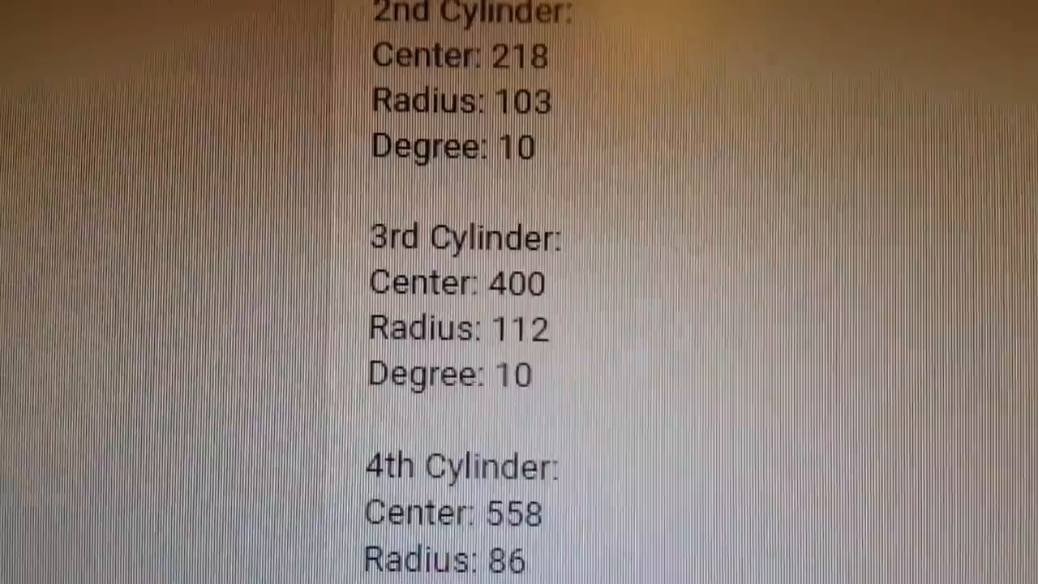
{"action": "scroll", "scroll_direction": "down", "scroll_amount": 3}
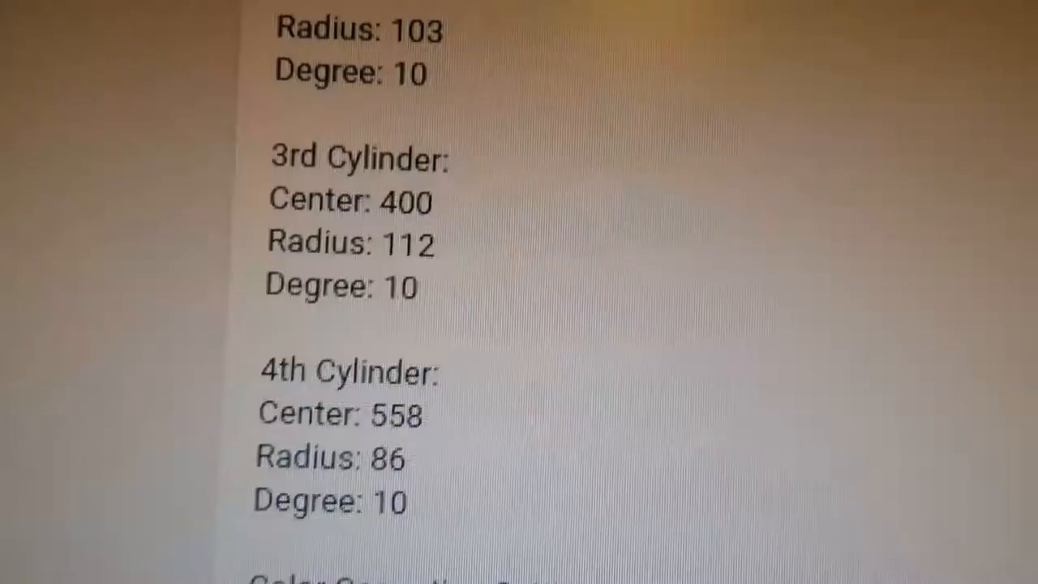
{"action": "scroll", "scroll_direction": "down", "scroll_amount": 3}
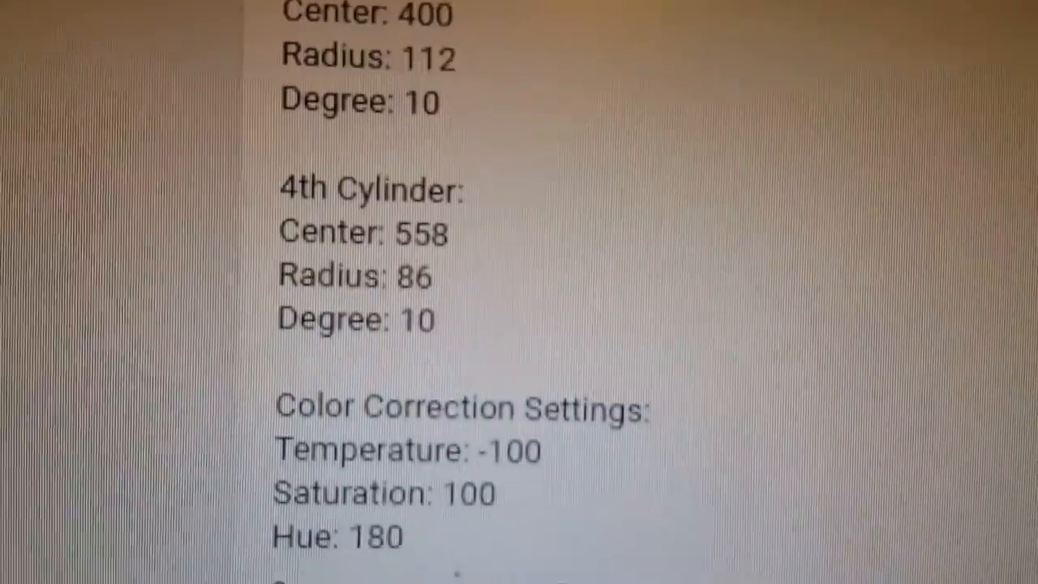
{"action": "scroll", "scroll_direction": "down", "scroll_amount": 3}
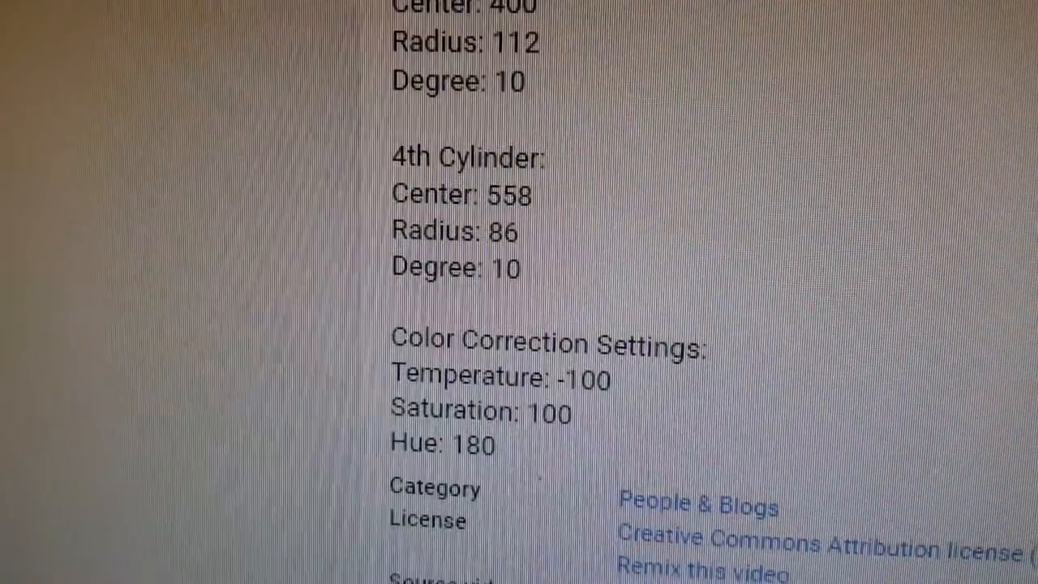
{"action": "scroll", "scroll_direction": "down", "scroll_amount": 3}
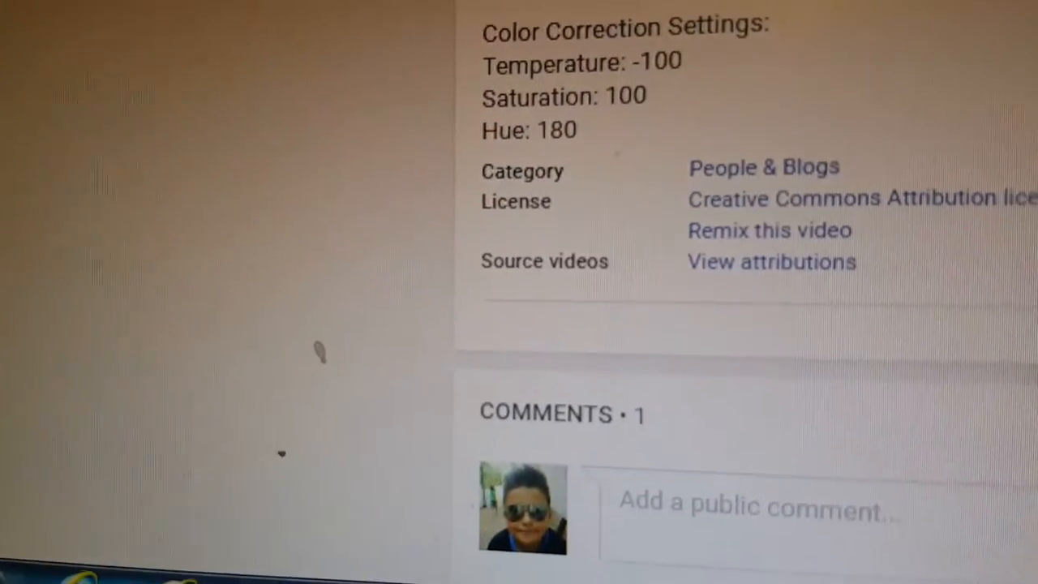
{"action": "scroll", "scroll_direction": "down", "scroll_amount": 3}
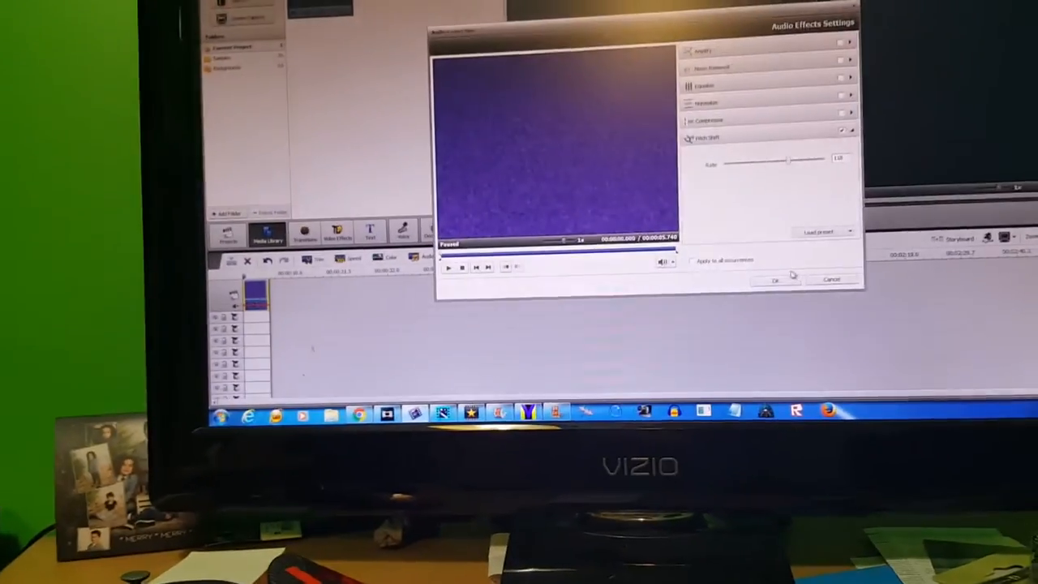
- Add the Pitch Shift effect in Audio Effects Settings and adjust its slider
{"action": "left_click", "coordinate": [772, 279]}
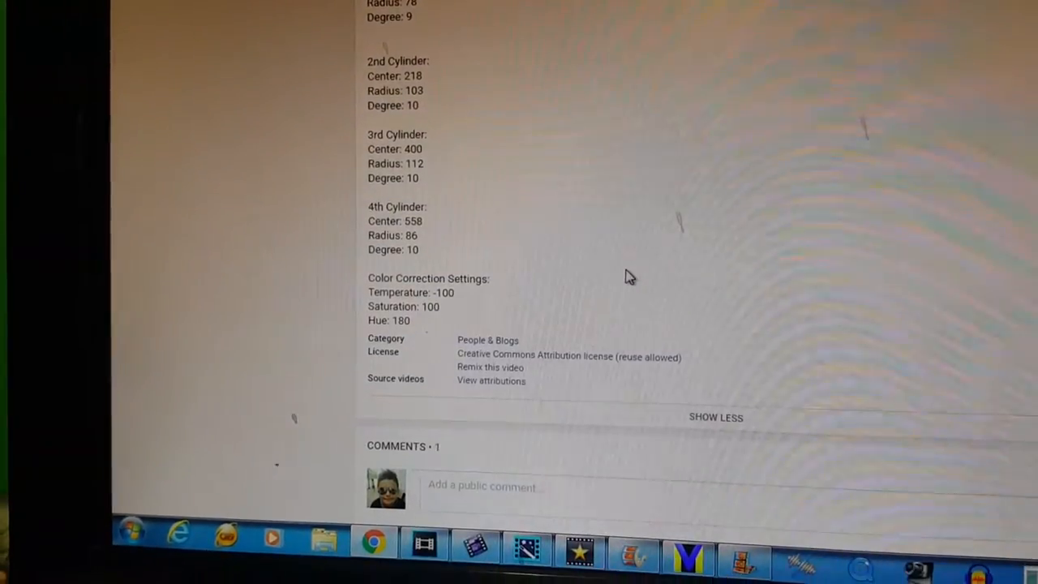
{"action": "scroll", "scroll_direction": "down", "scroll_amount": 3}
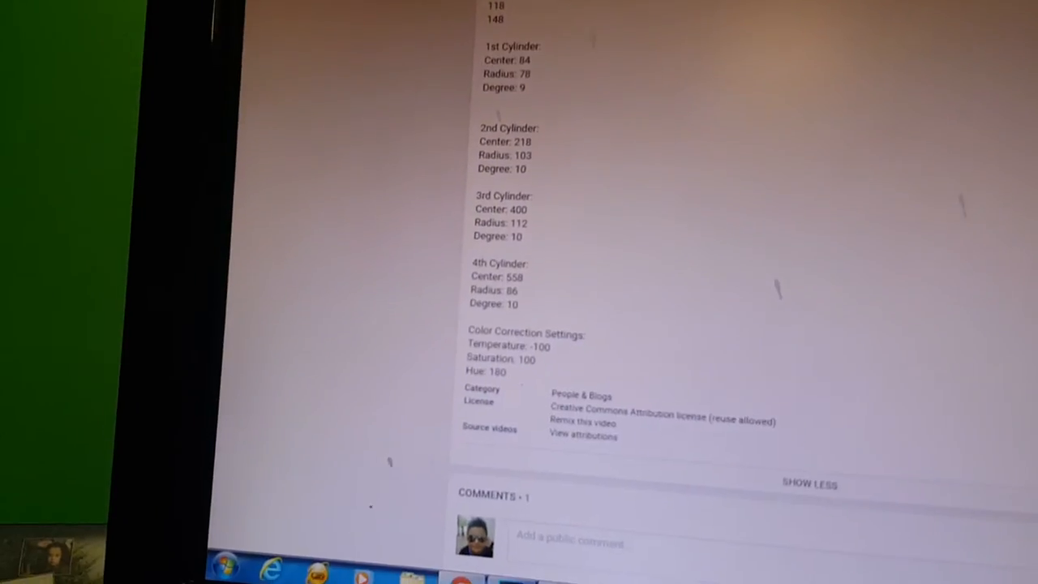
{"action": "scroll", "scroll_direction": "down", "scroll_amount": 3}
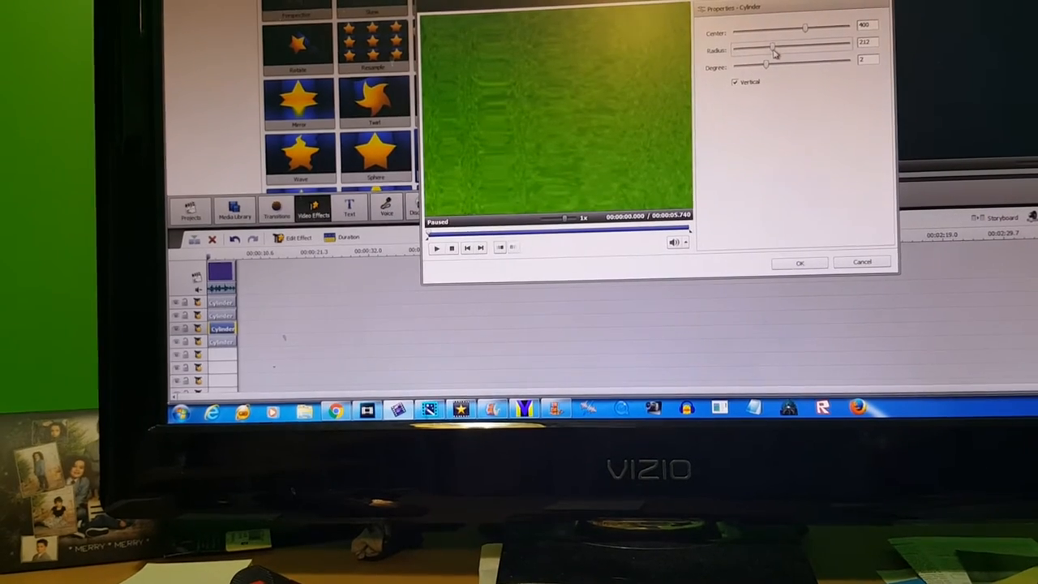
- Set the cylinder projection's radius, confirm it and play the warped logo
{"action": "left_click_drag", "start_coordinate": [770, 50], "coordinate": [763, 50]}
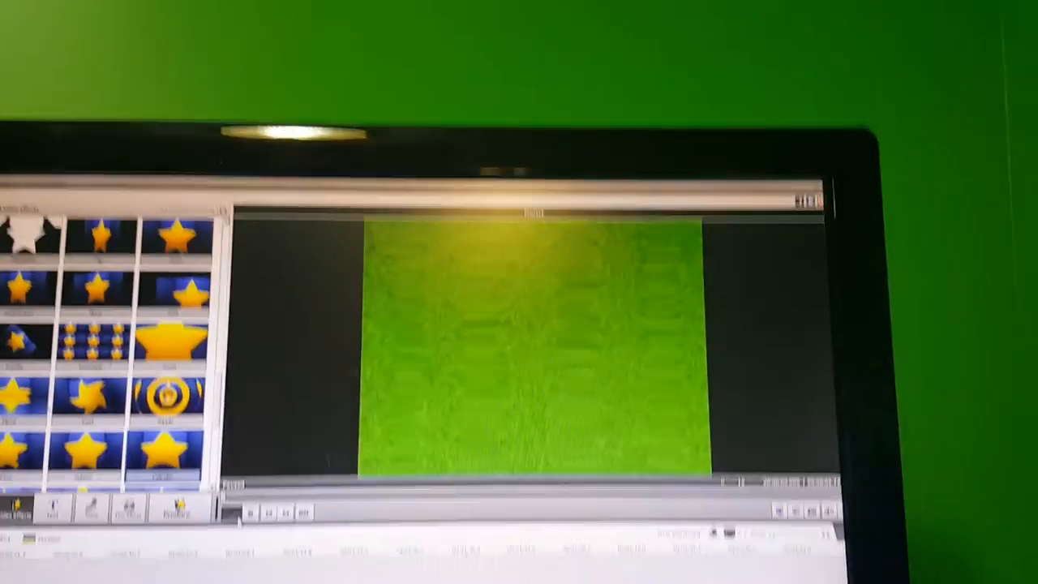
{"action": "left_click", "coordinate": [240, 347]}
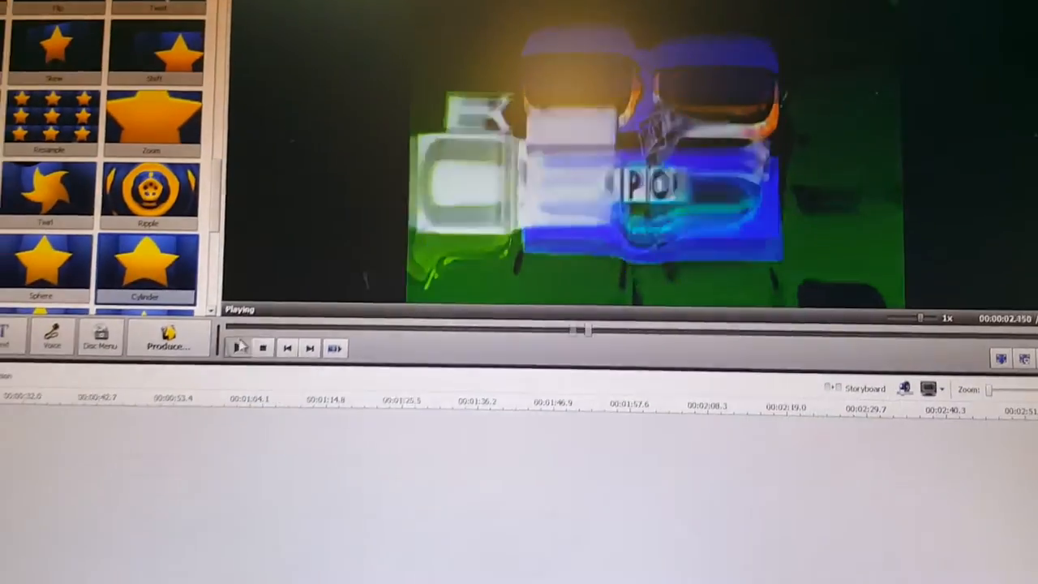